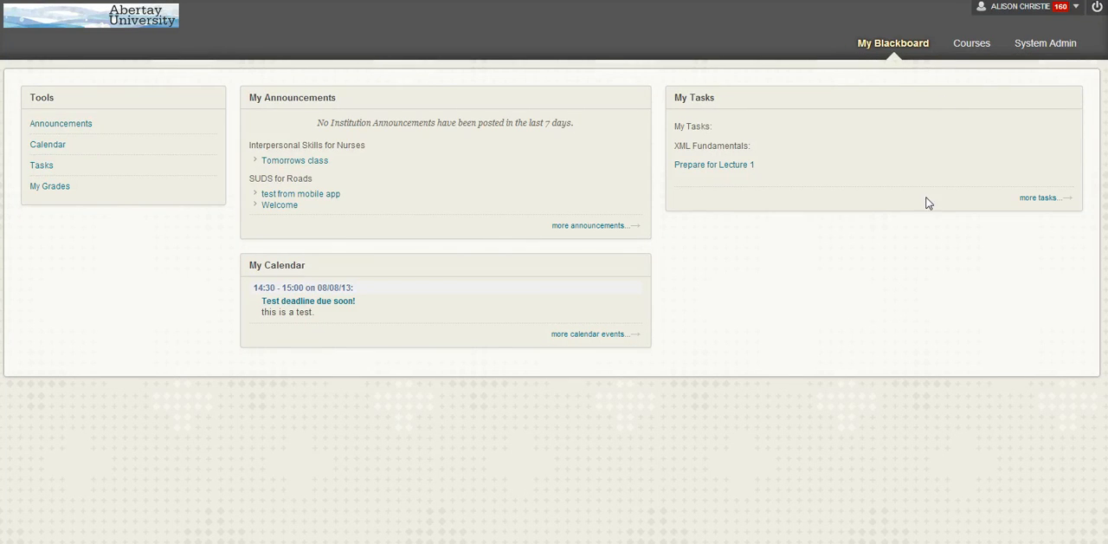
mouse_move(1061, 30)
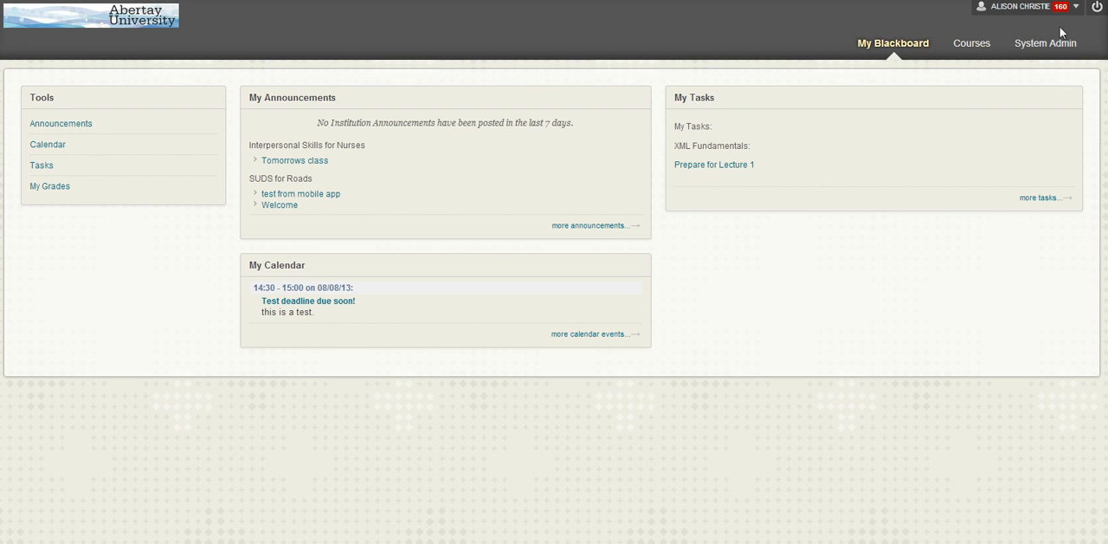
mouse_move(1030, 10)
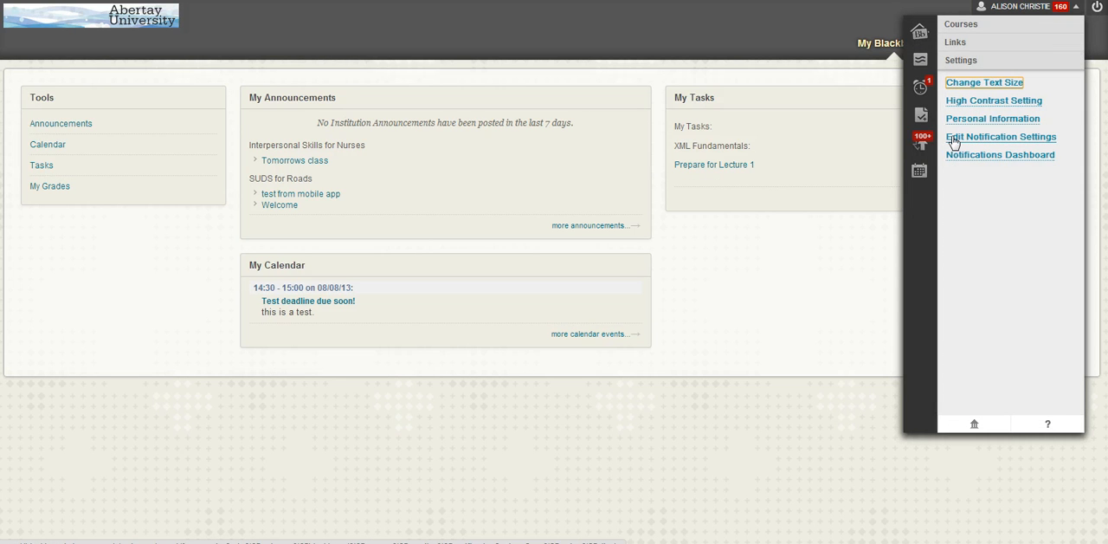
Step: Open Edit Notification Settings from the Settings menu
click(1000, 137)
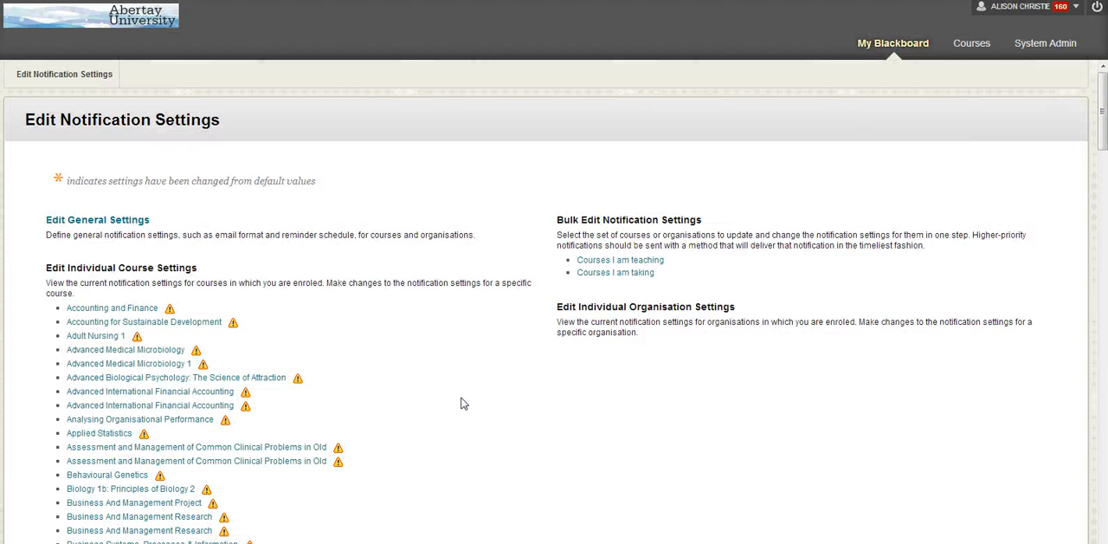
mouse_move(367, 344)
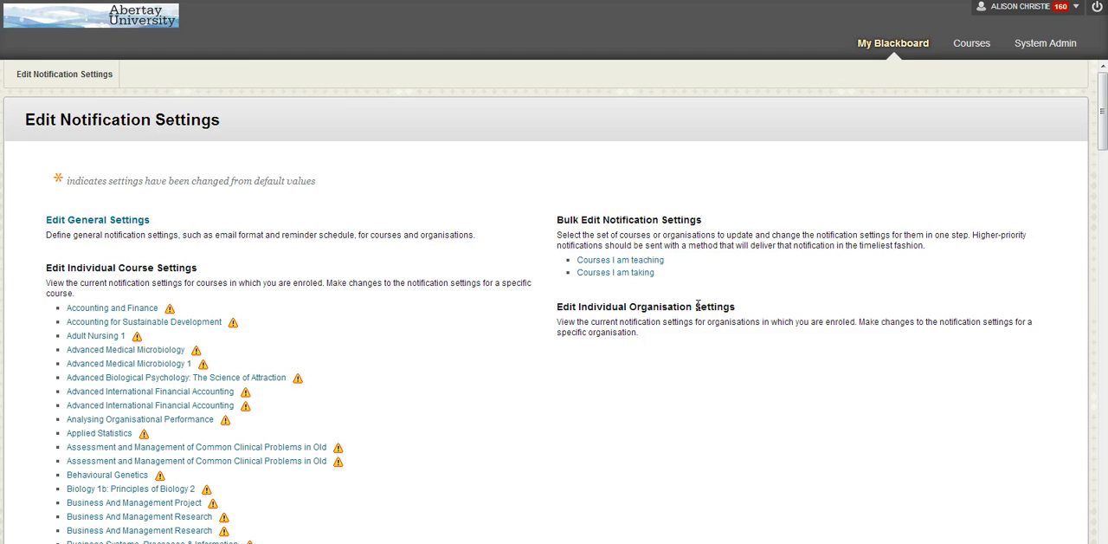
mouse_move(595, 230)
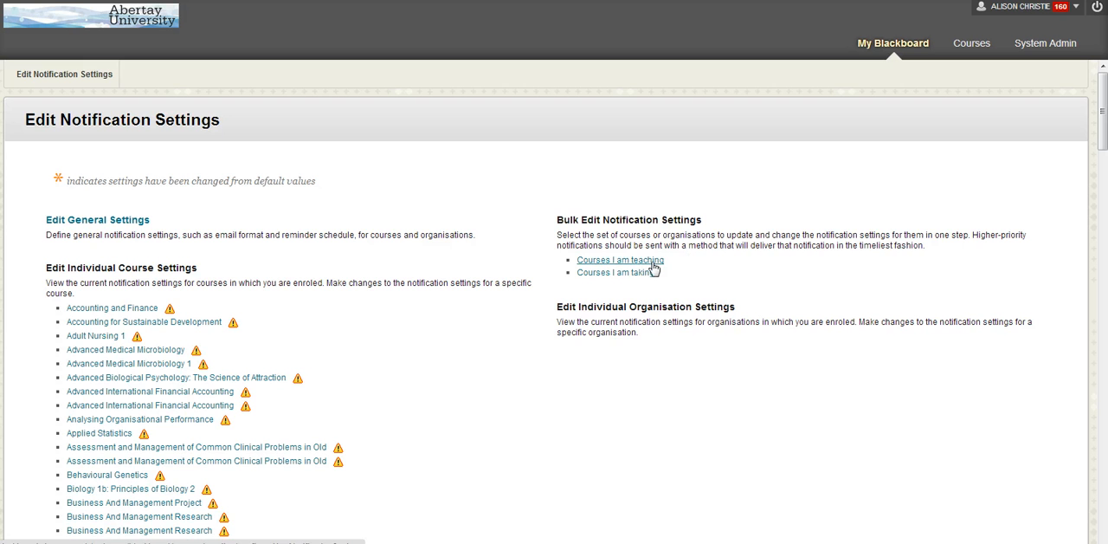
Step: Under Courses I am teaching, choose Selected and add Learning Technologies Community
click(620, 260)
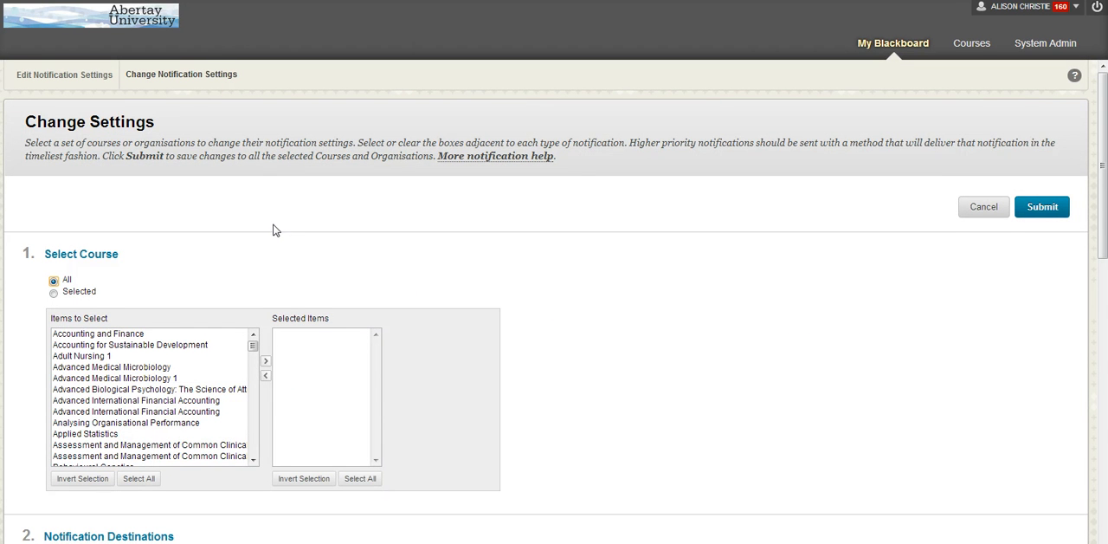
mouse_move(148, 360)
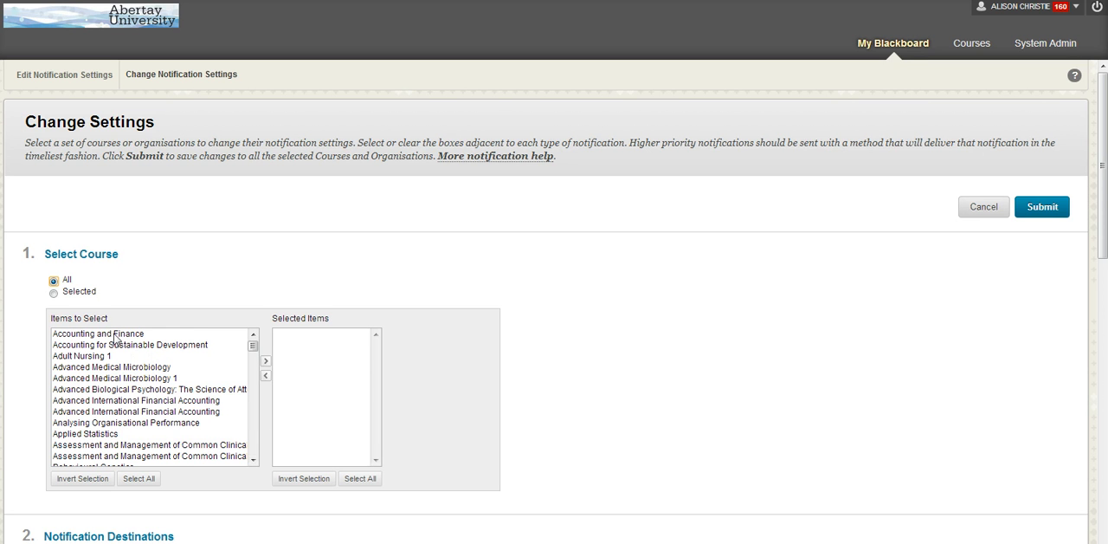
mouse_move(122, 444)
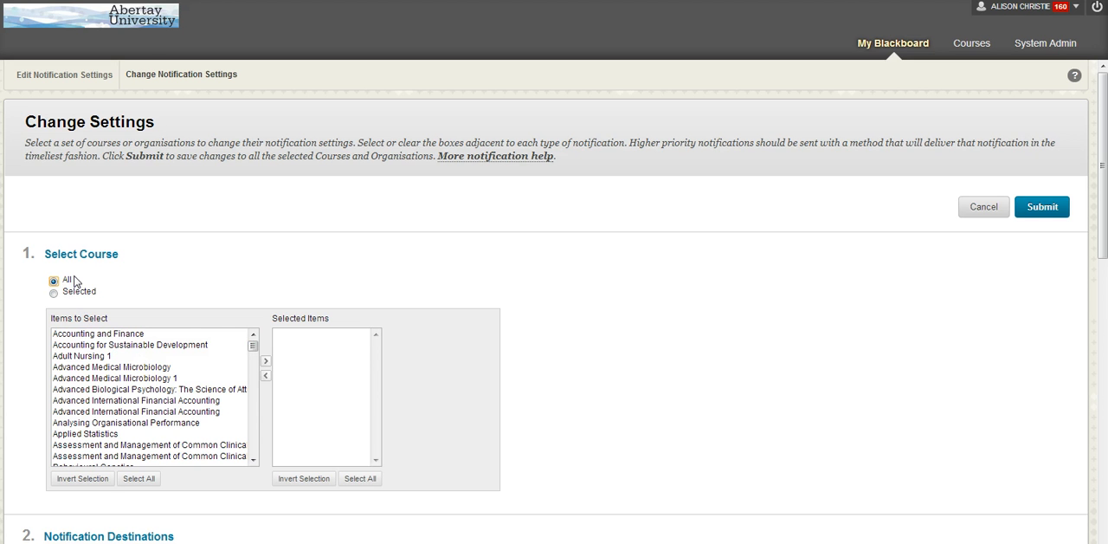
mouse_move(266, 361)
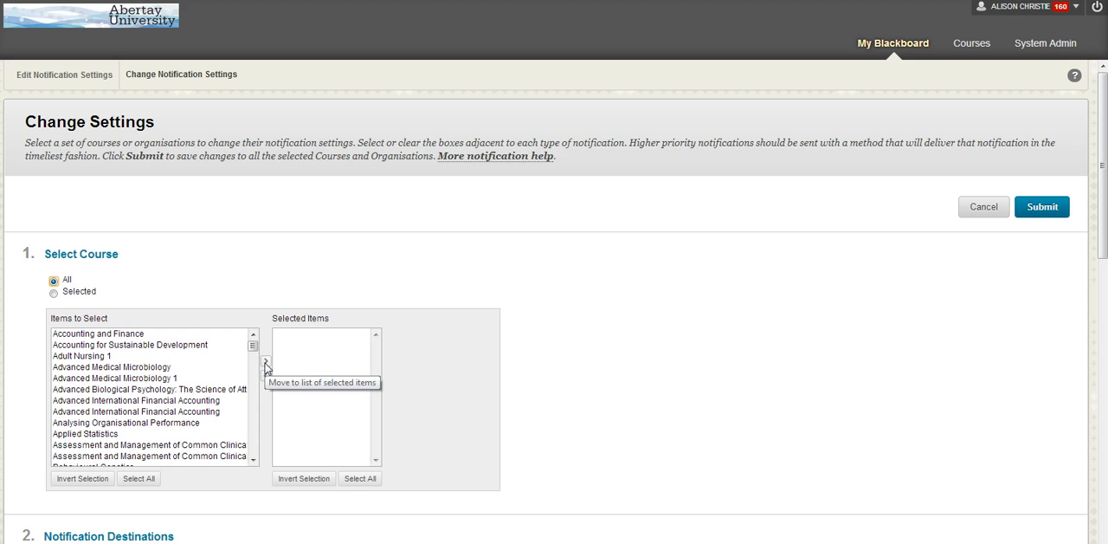
mouse_move(345, 423)
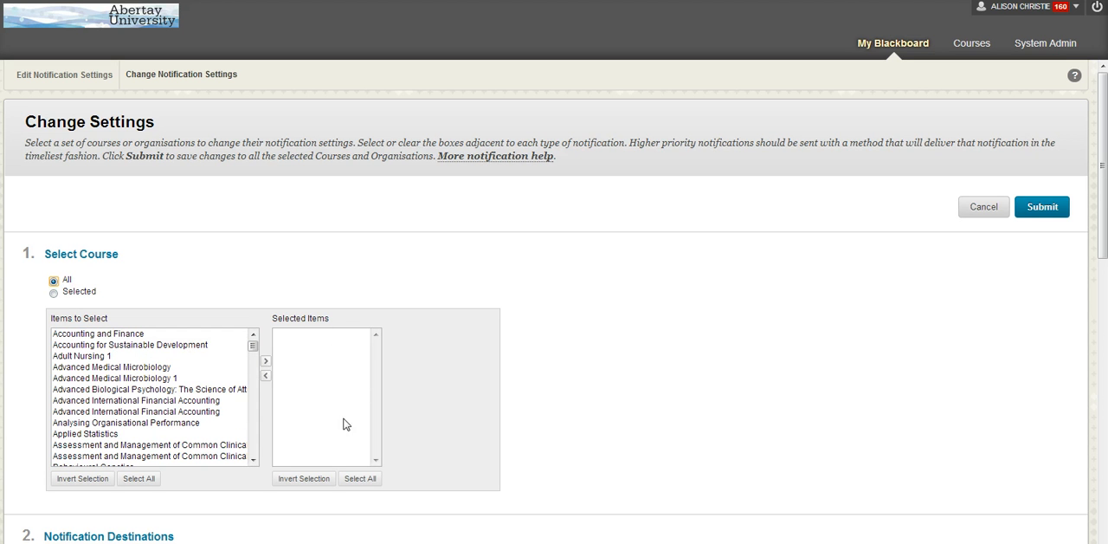
click(53, 294)
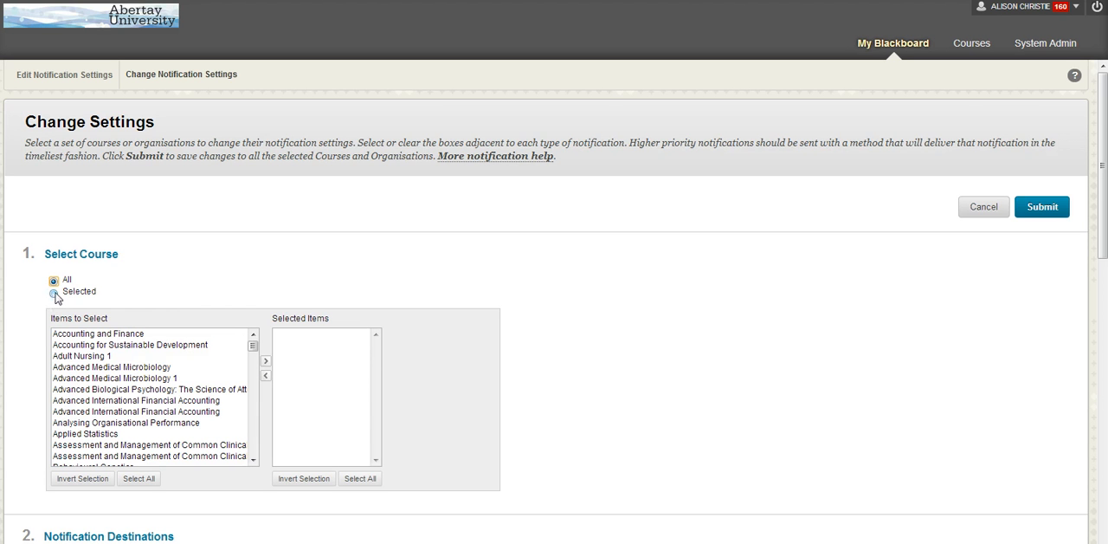
click(52, 280)
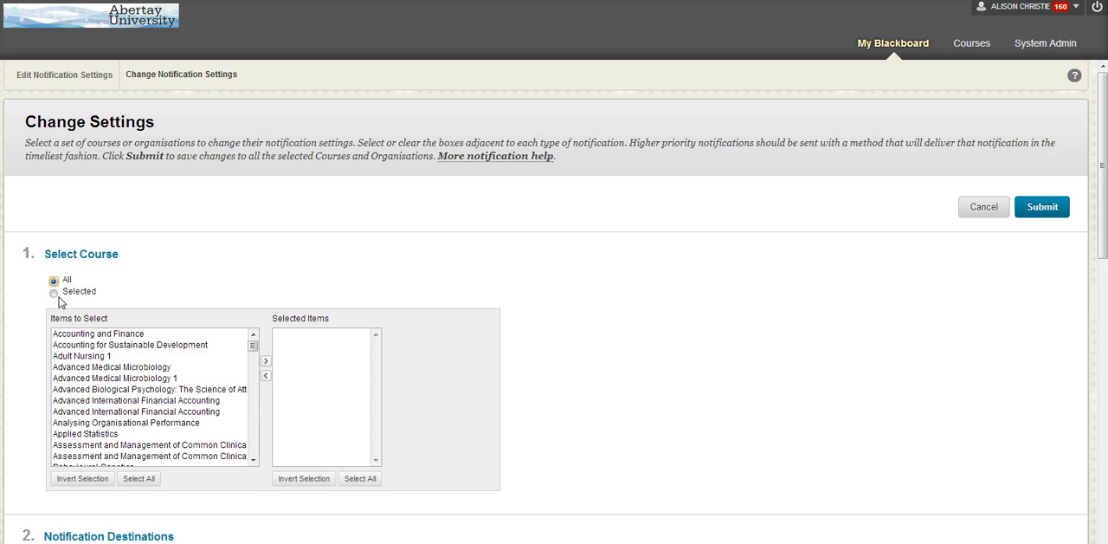
click(53, 293)
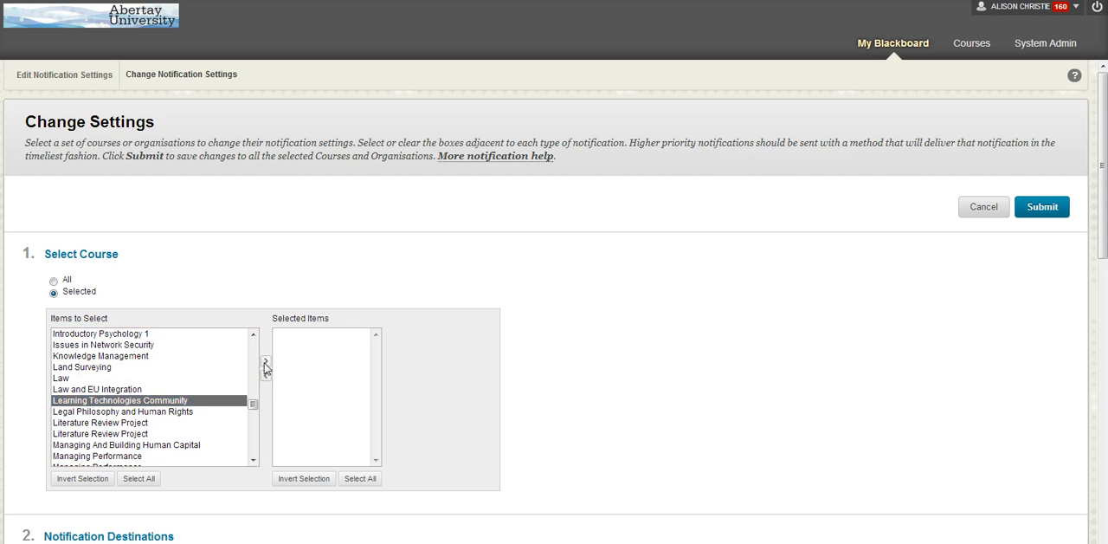
click(266, 360)
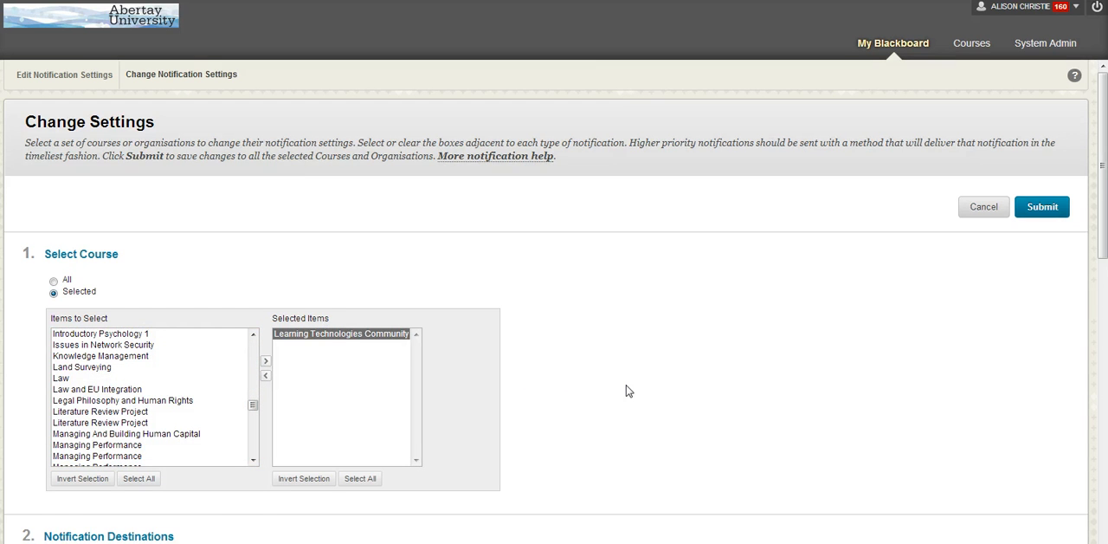
scroll(down, 3)
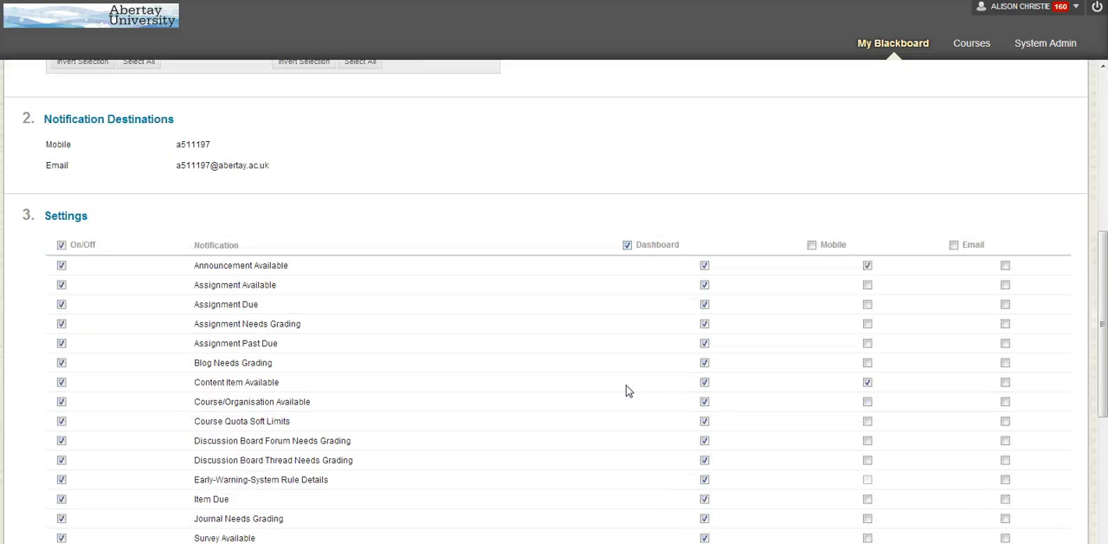
scroll(down, 3)
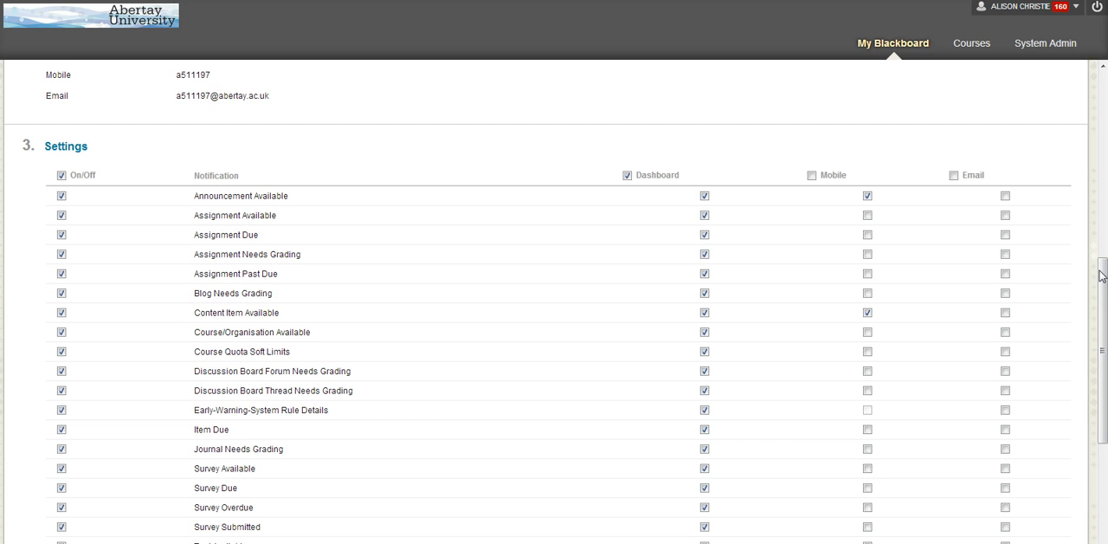
scroll(down, 3)
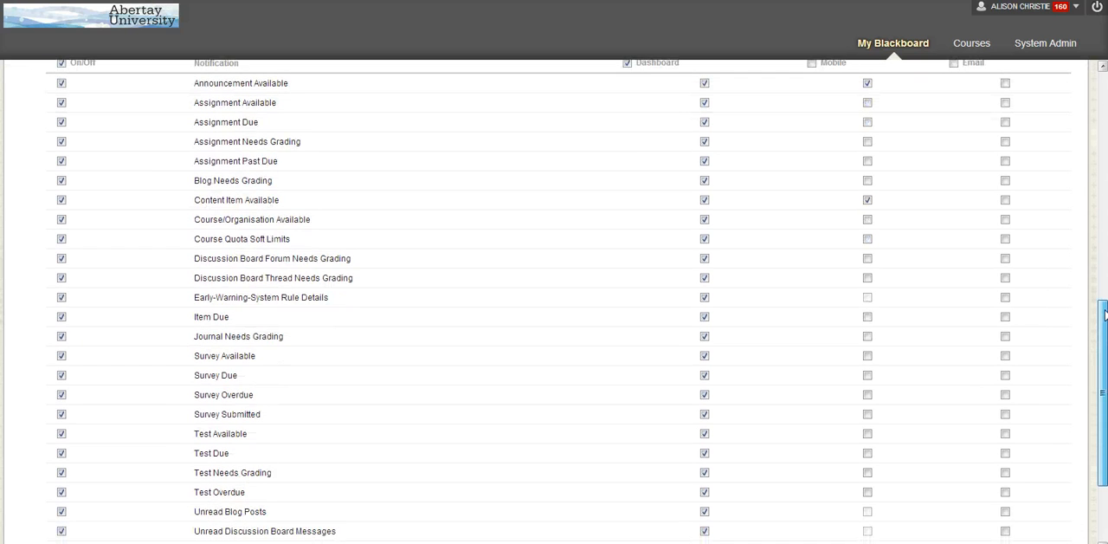
scroll(down, 3)
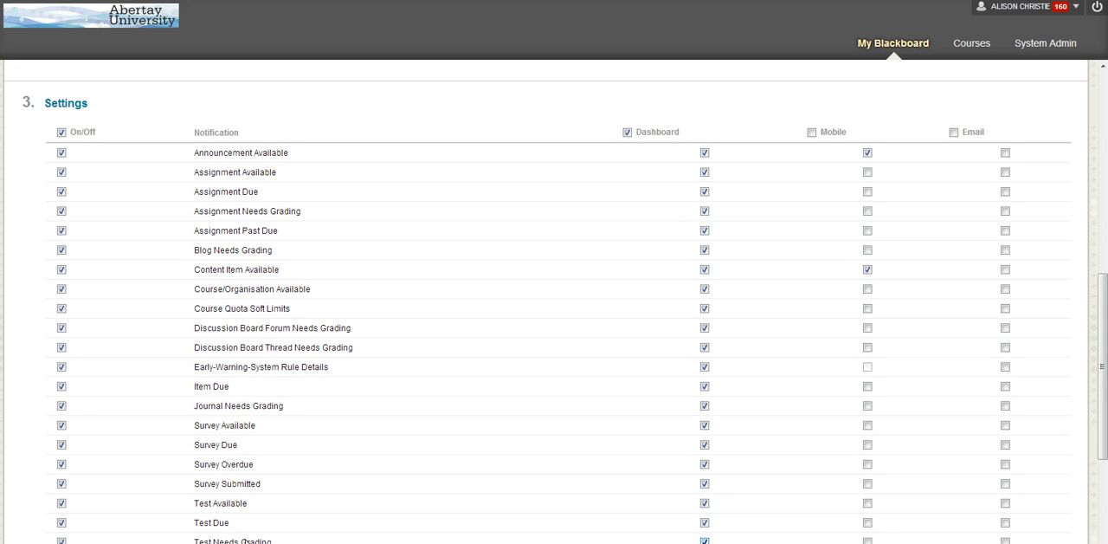
click(704, 348)
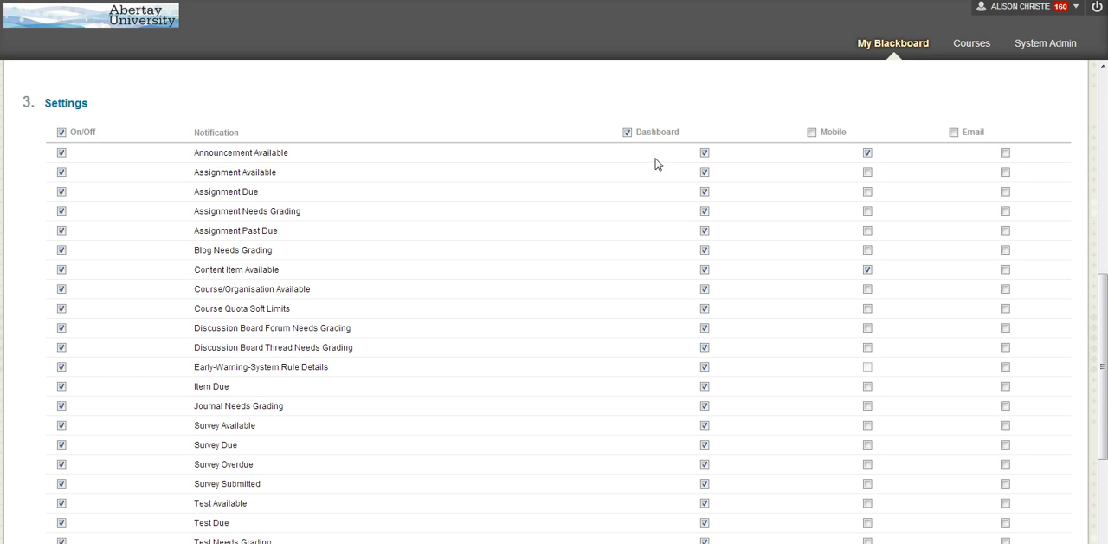
mouse_move(676, 164)
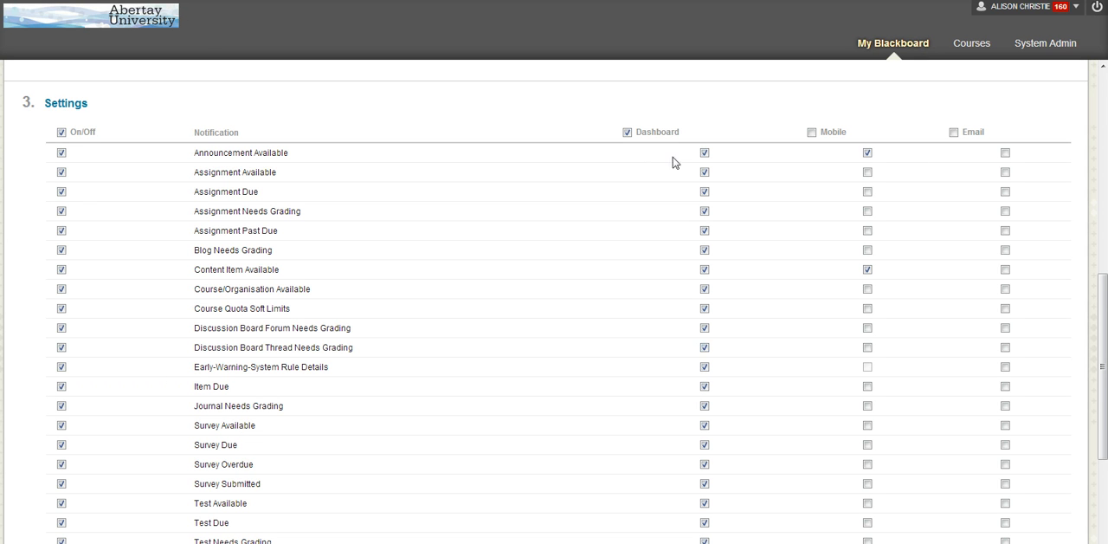
mouse_move(991, 140)
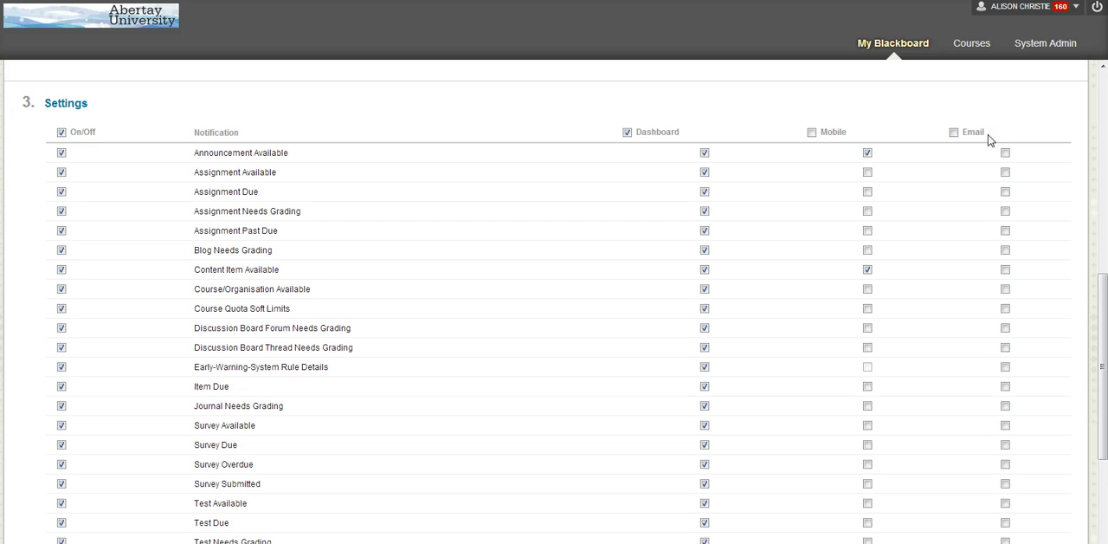
Step: Enable Email for Announcement Available with Mobile left on, then adjust checkboxes in later rows
click(867, 152)
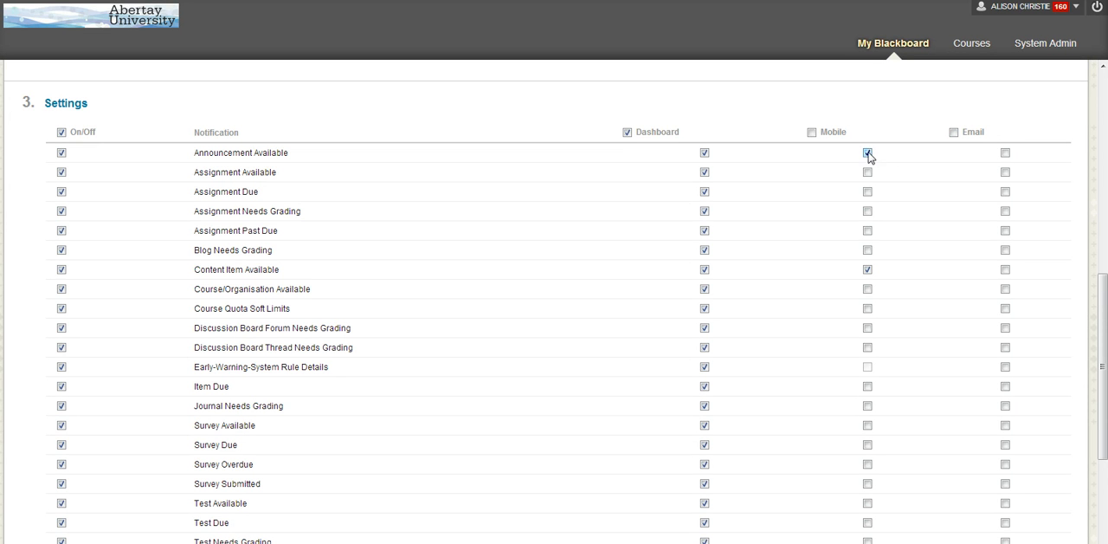
click(867, 153)
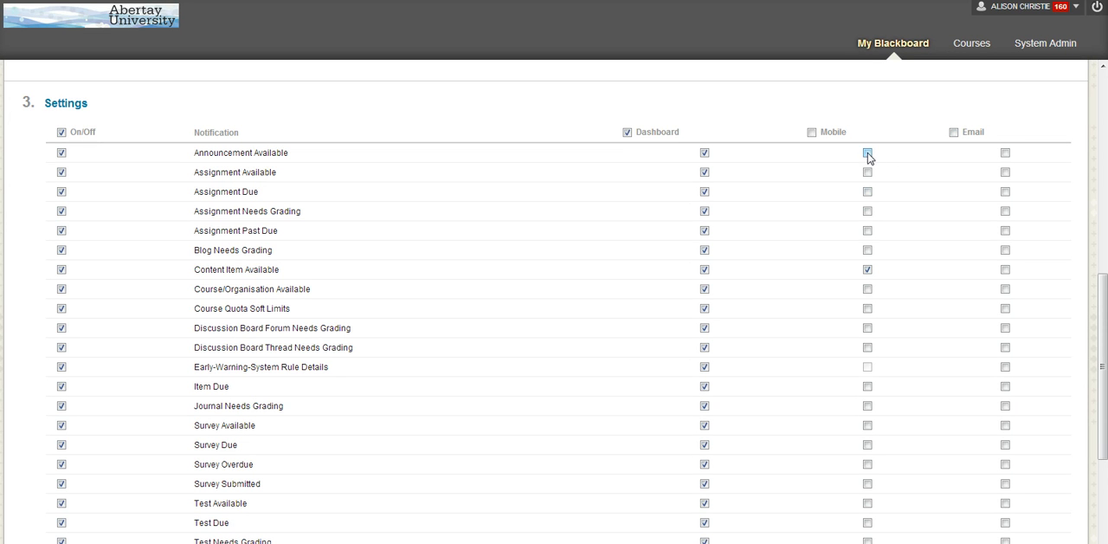
click(868, 152)
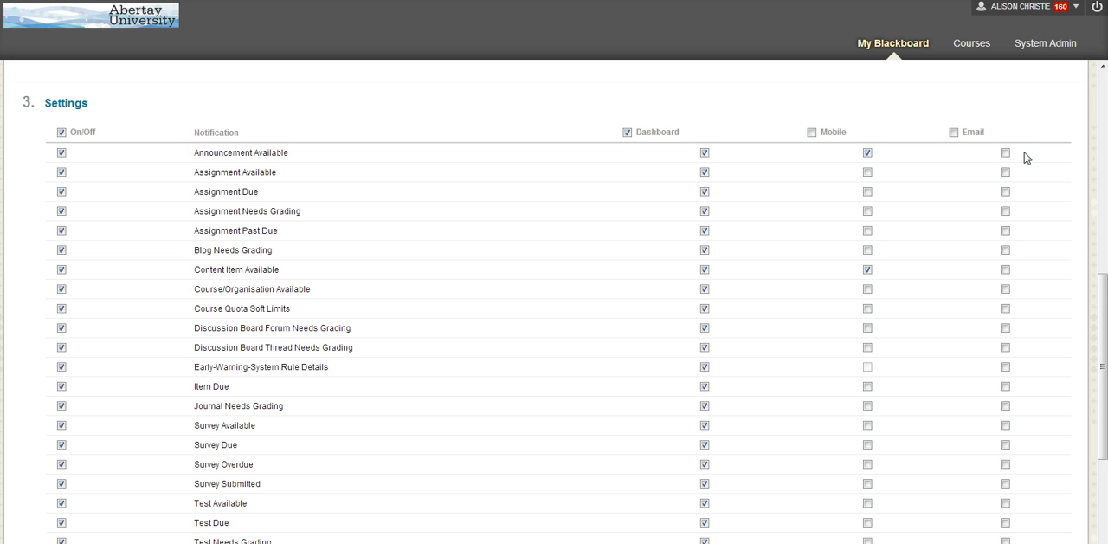
click(1005, 152)
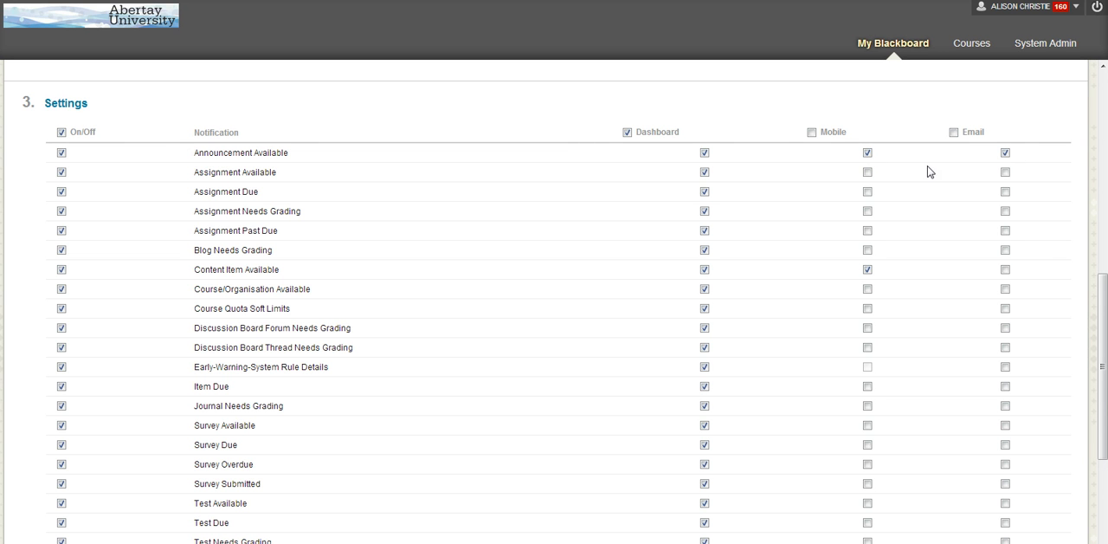
mouse_move(870, 124)
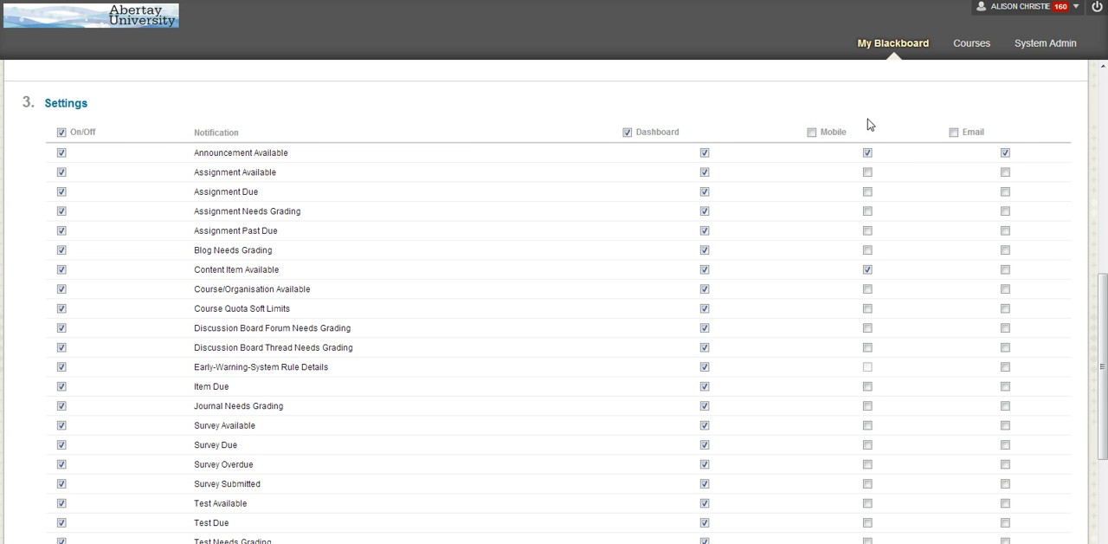
mouse_move(851, 141)
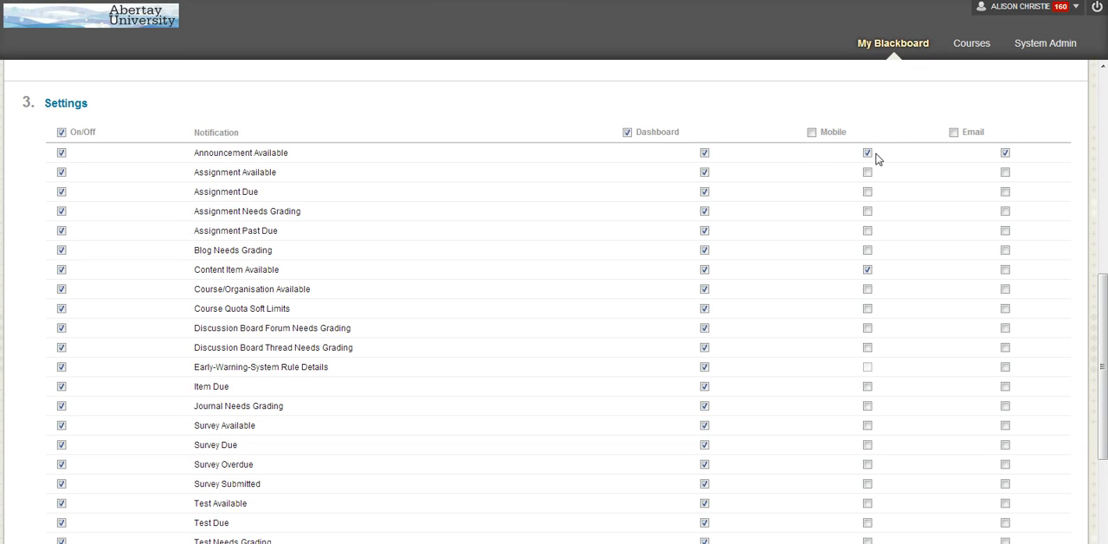
click(866, 172)
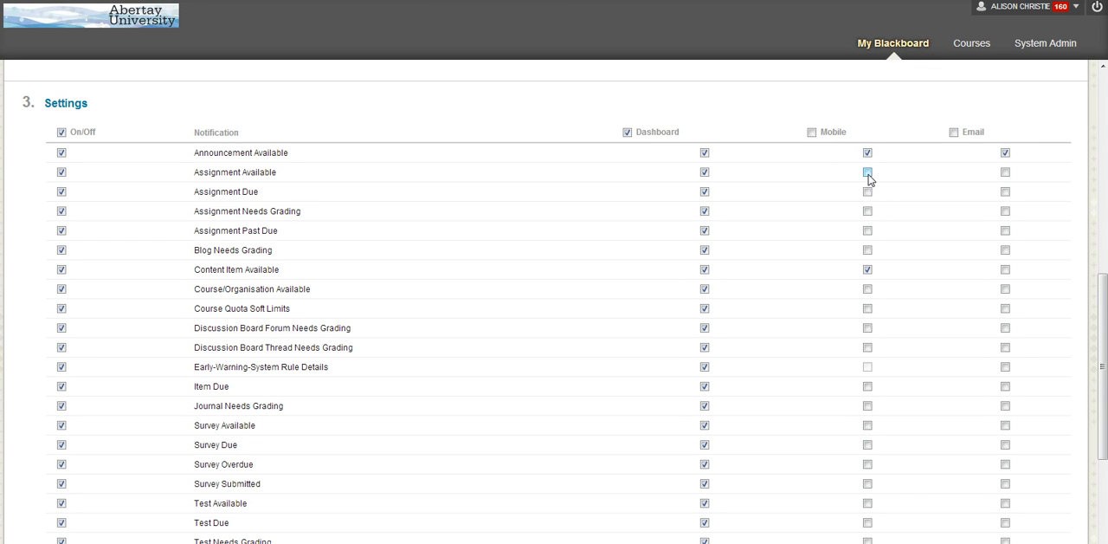
click(867, 172)
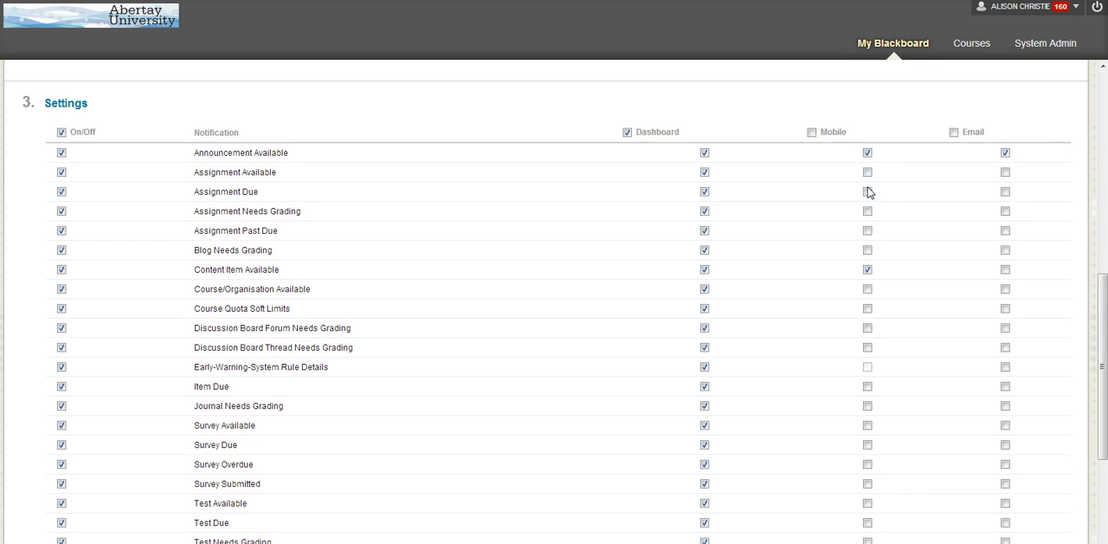
click(867, 231)
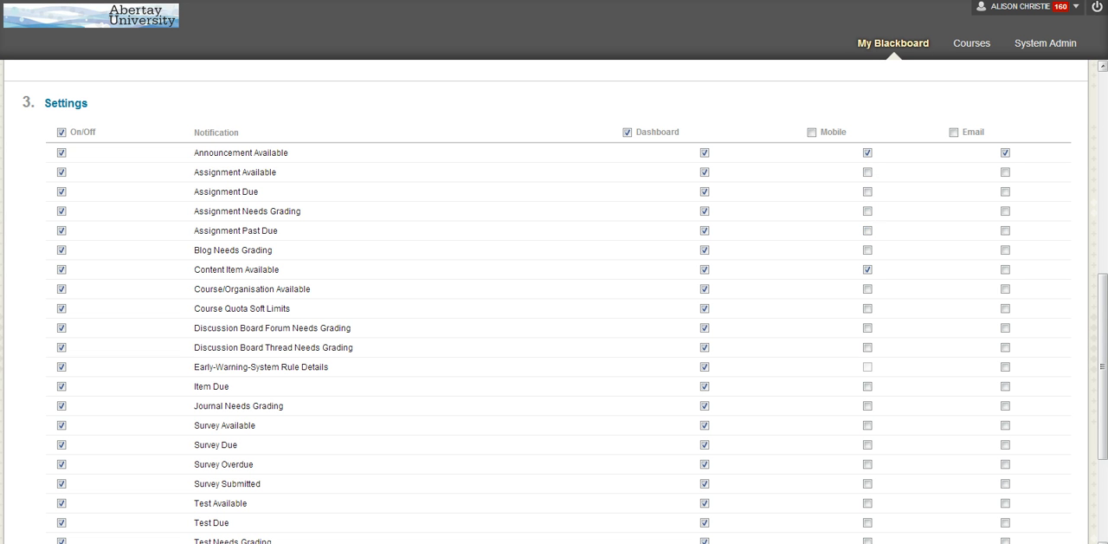
Step: Submit the bulk notification settings and confirm overwriting previous course customisations
scroll(down, 3)
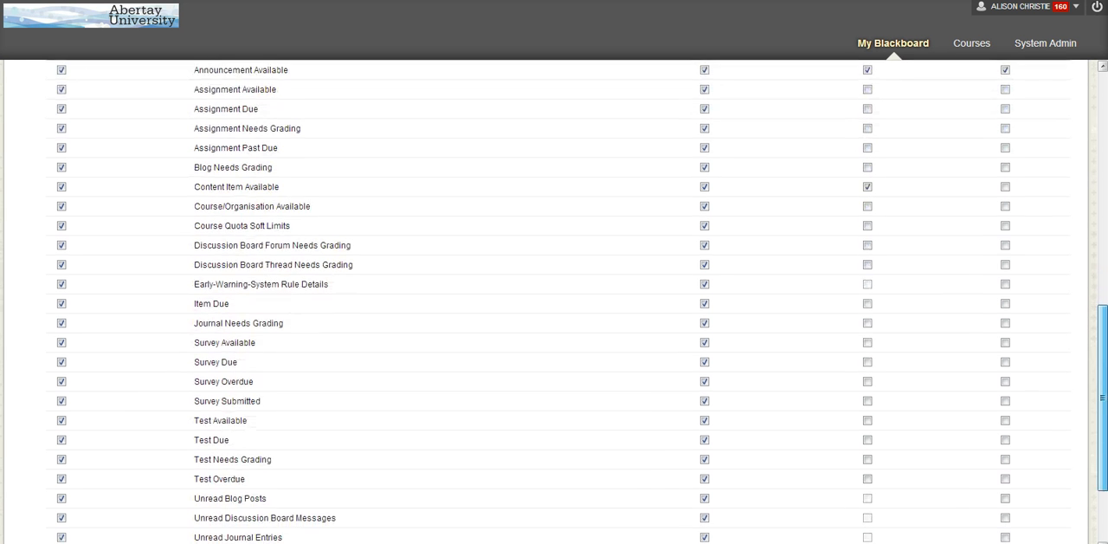
scroll(down, 3)
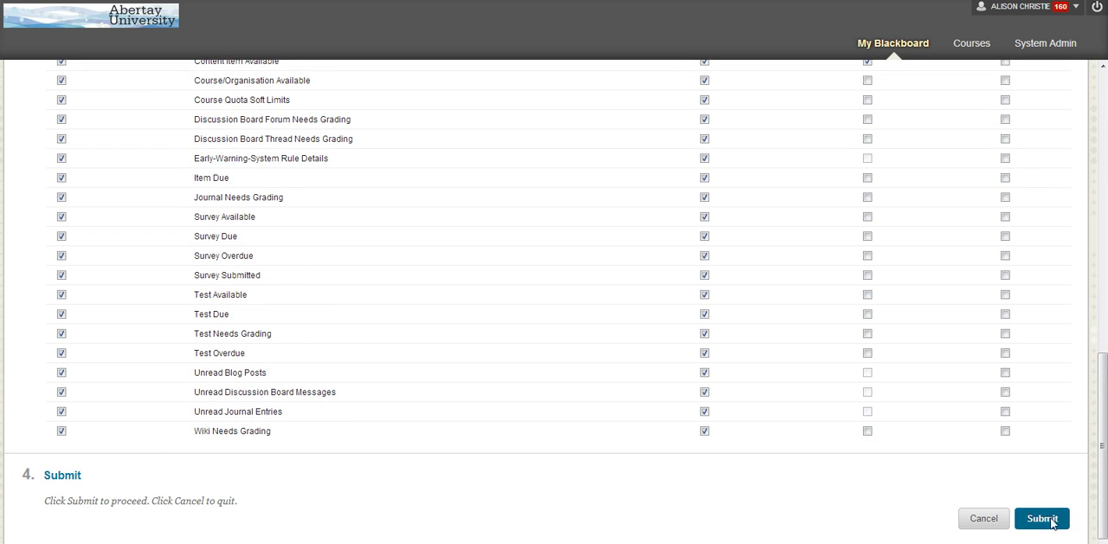
click(1042, 518)
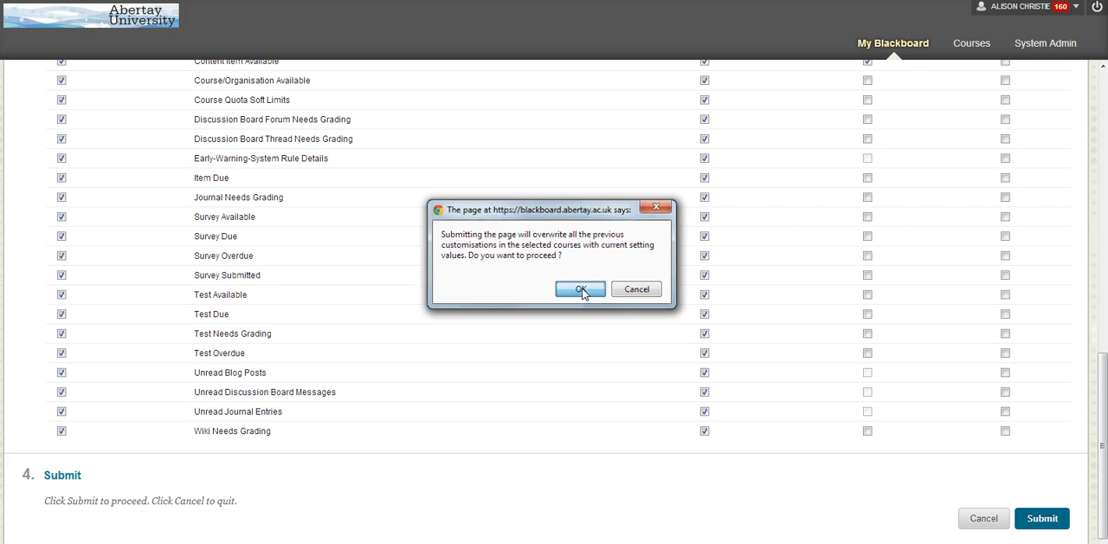
click(580, 289)
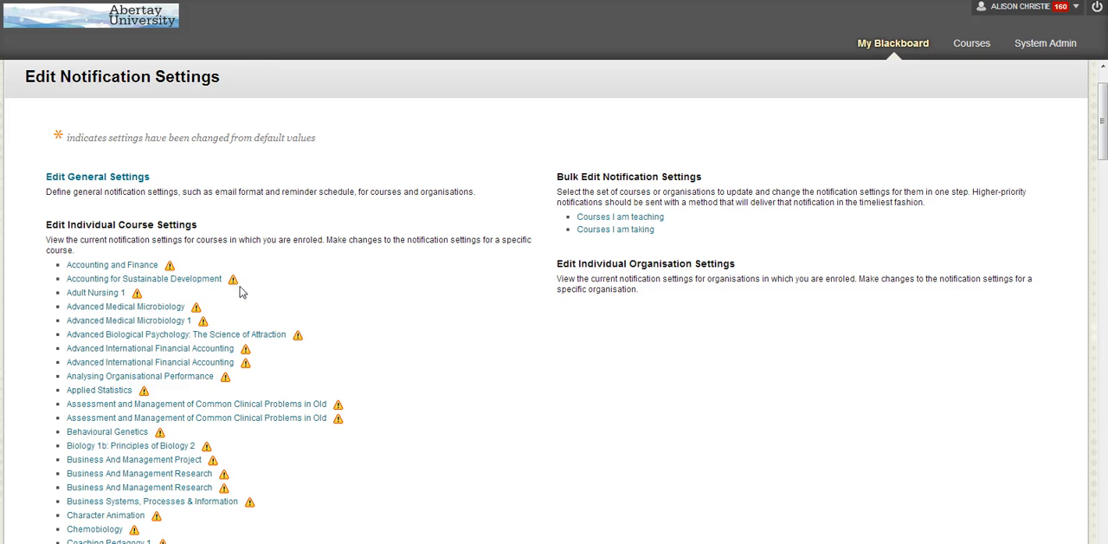
mouse_move(234, 279)
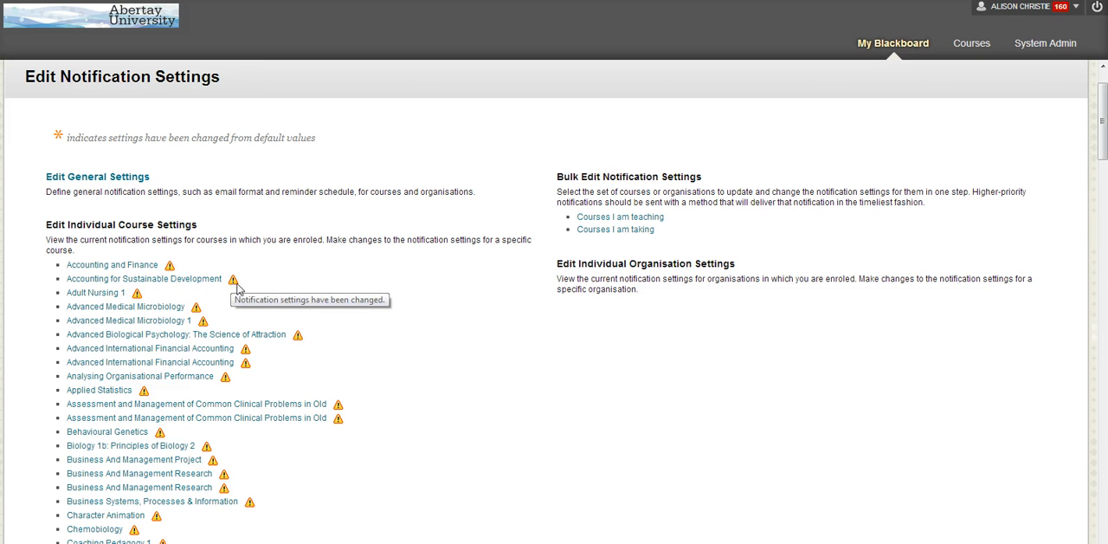